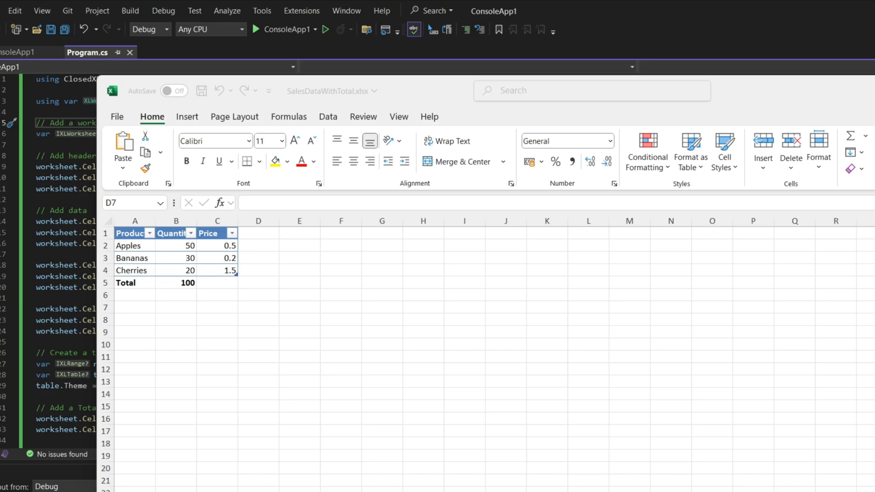
mouse_move(265, 279)
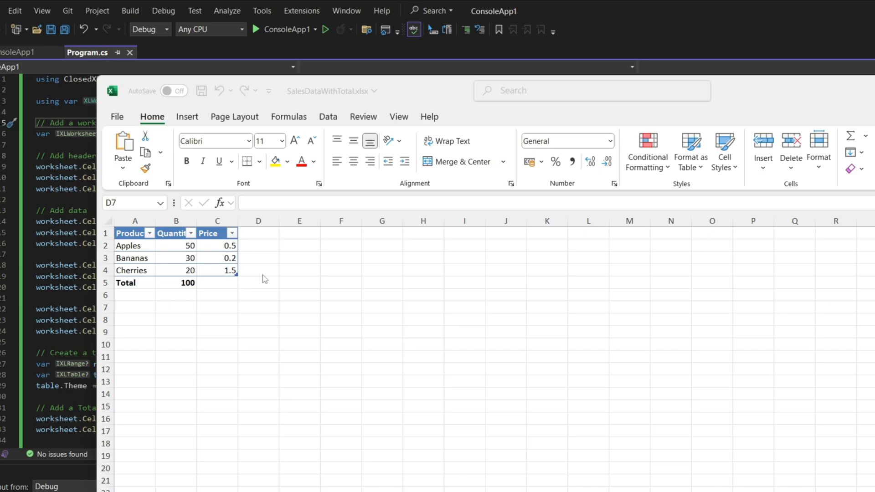
Reveal the total's SUM formula, then add a table row under Apples with quantity 5.
click(257, 307)
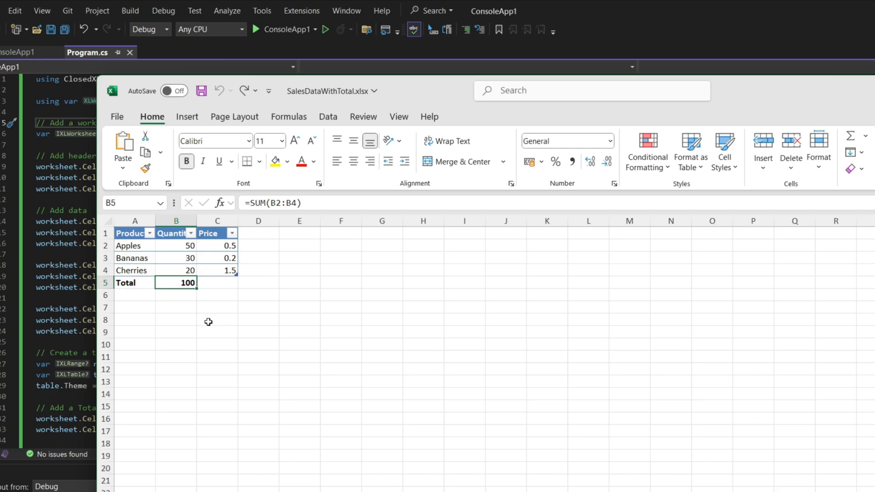
click(175, 257)
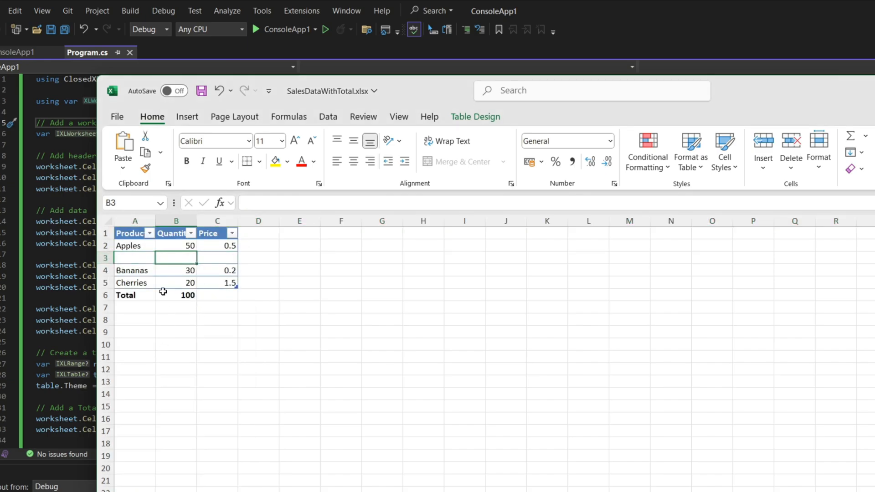
text(5)
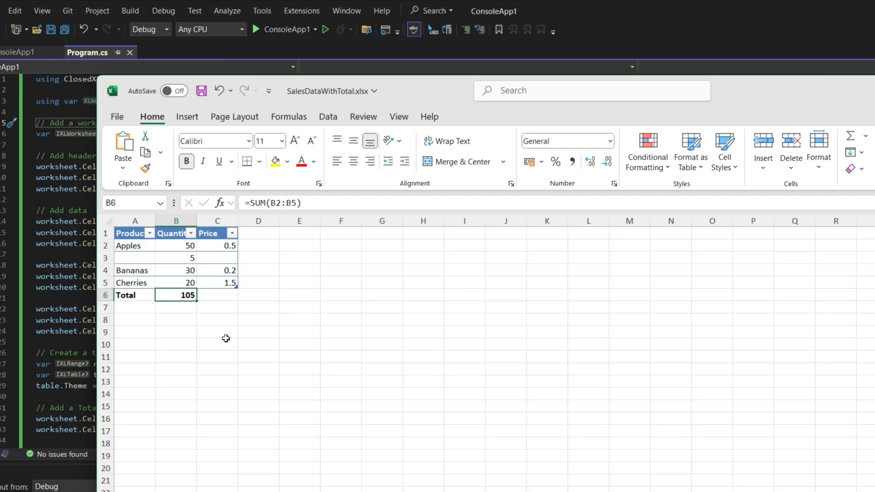
mouse_move(171, 320)
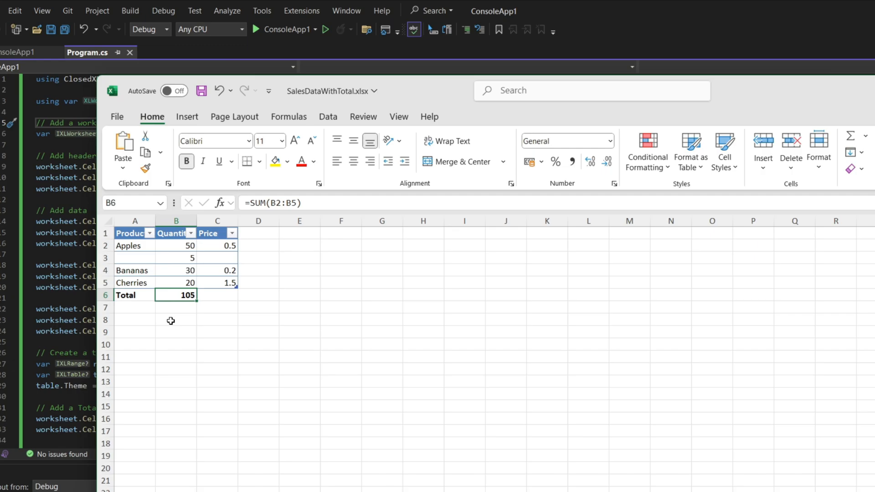
mouse_move(224, 327)
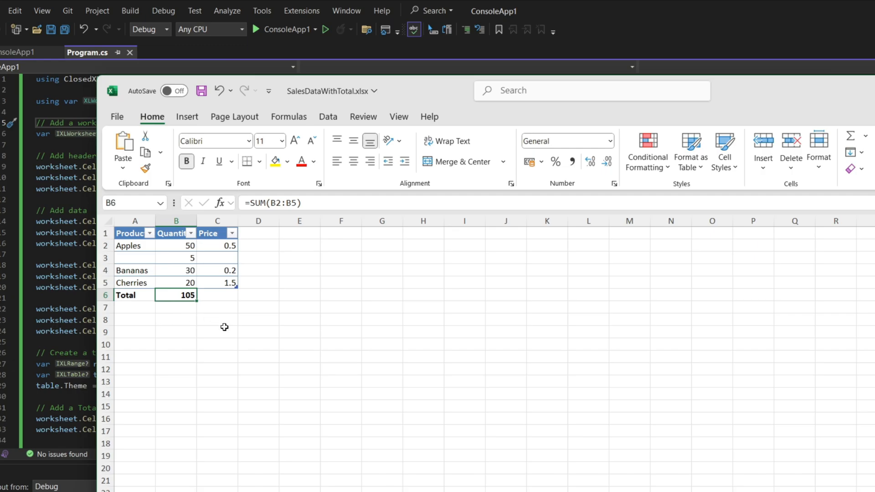
mouse_move(183, 303)
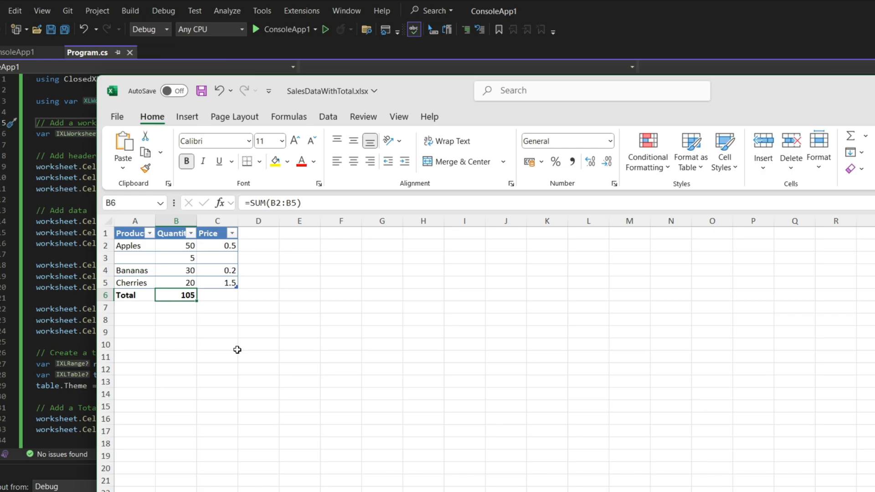
mouse_move(66, 303)
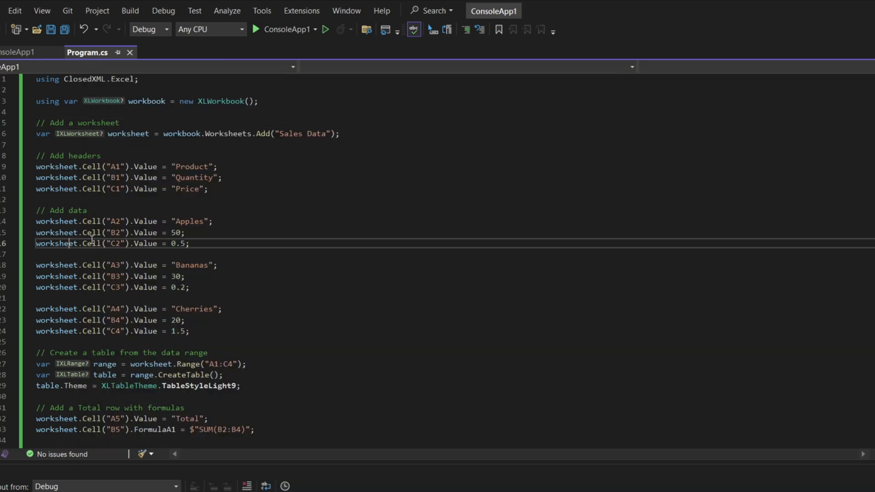
Show the ConsoleApp1 installed NuGet packages with ClosedXML 0.104.2.
click(127, 133)
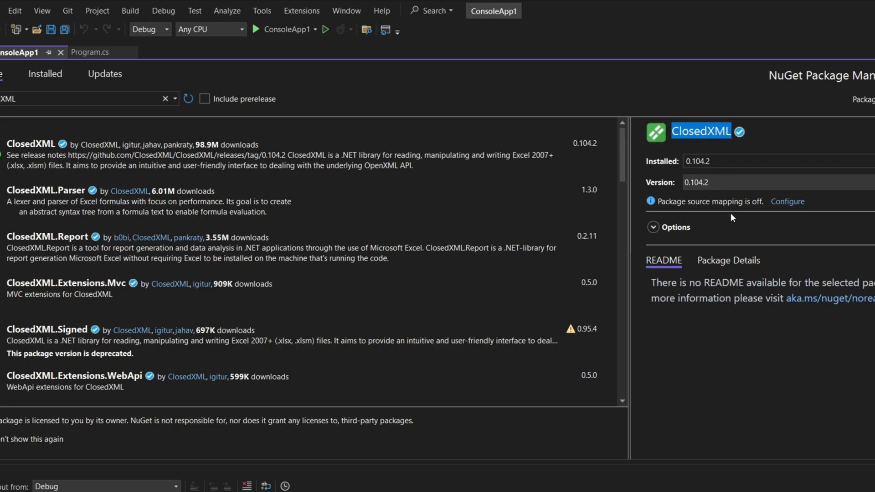
mouse_move(765, 241)
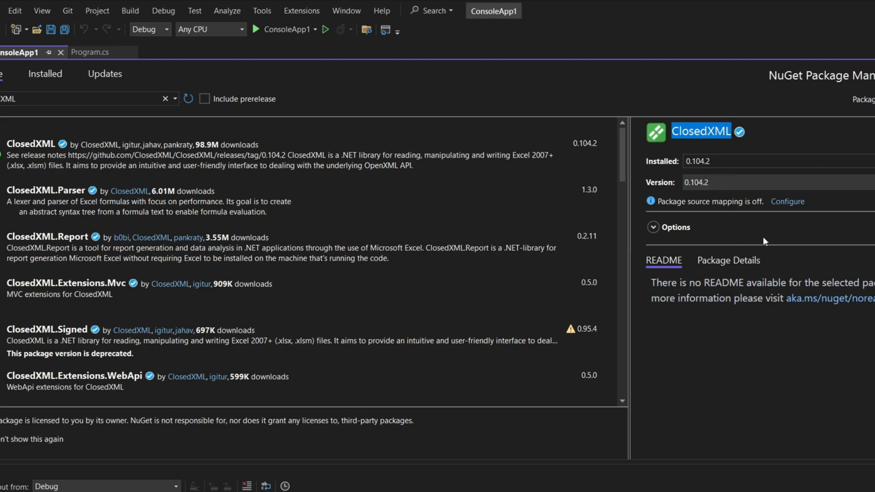
mouse_move(739, 278)
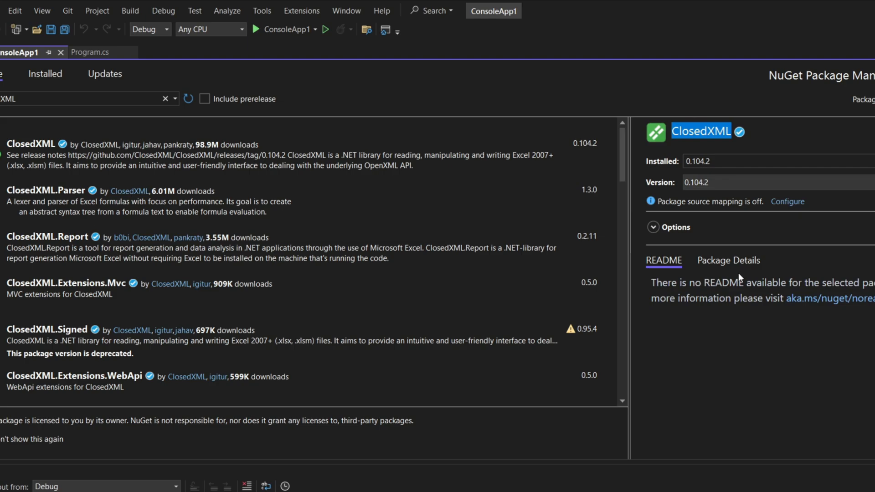
mouse_move(305, 199)
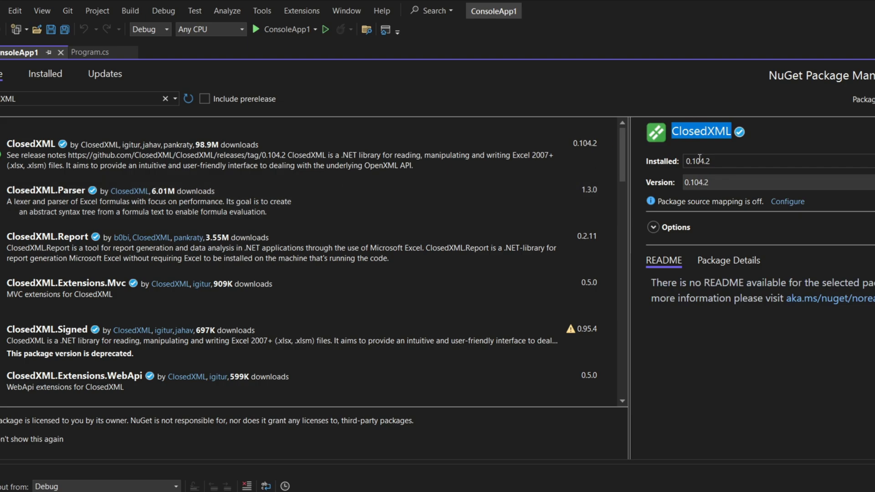
mouse_move(126, 110)
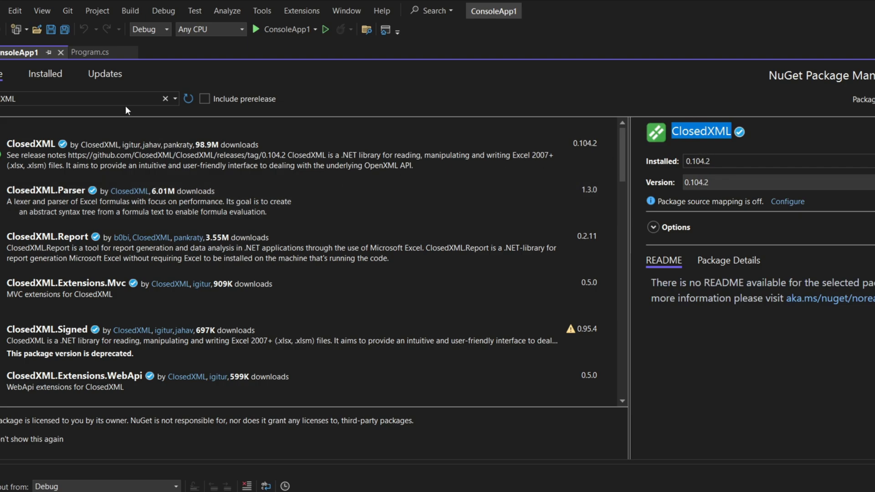
Back in Program.cs, highlight var and the worksheet variable on line 6.
click(87, 51)
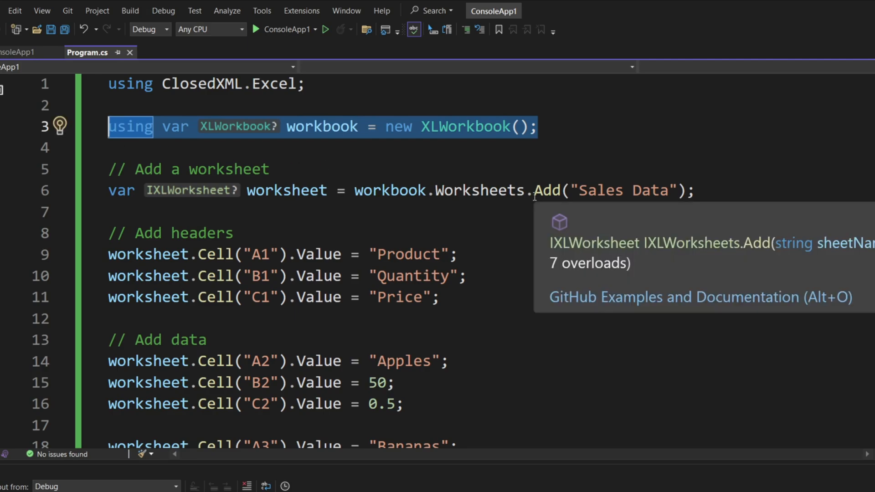
mouse_move(543, 298)
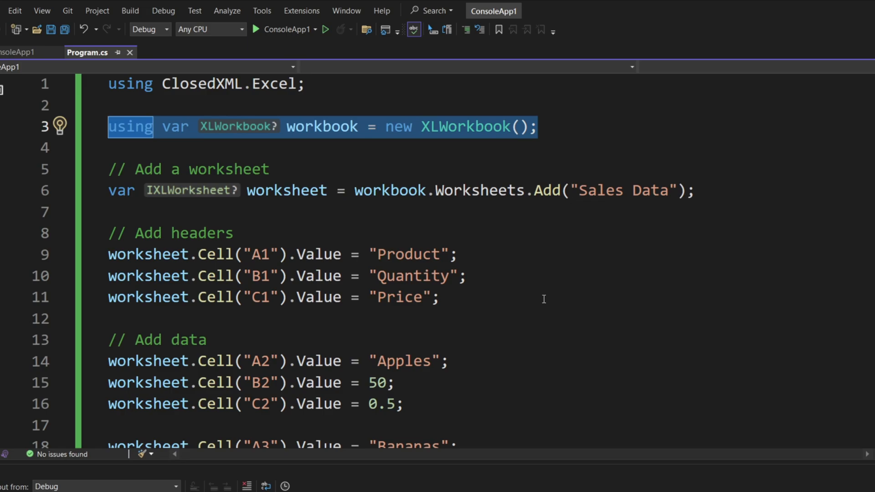
mouse_move(493, 238)
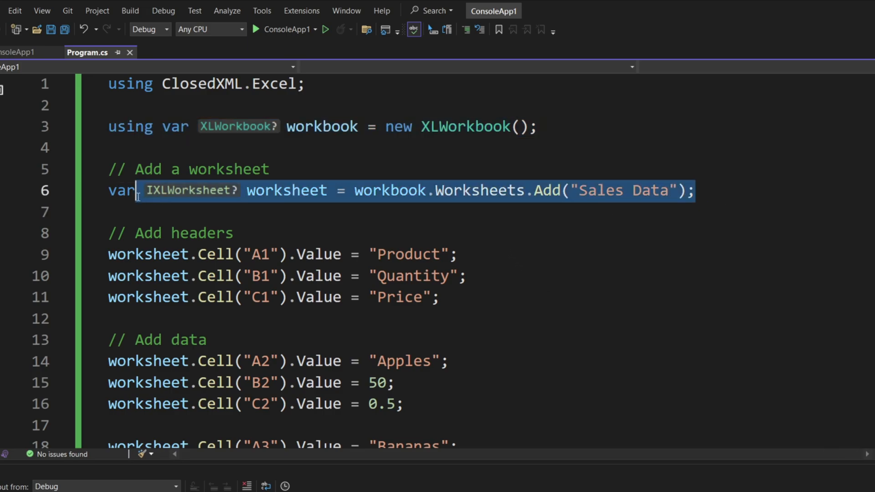
double_click(121, 191)
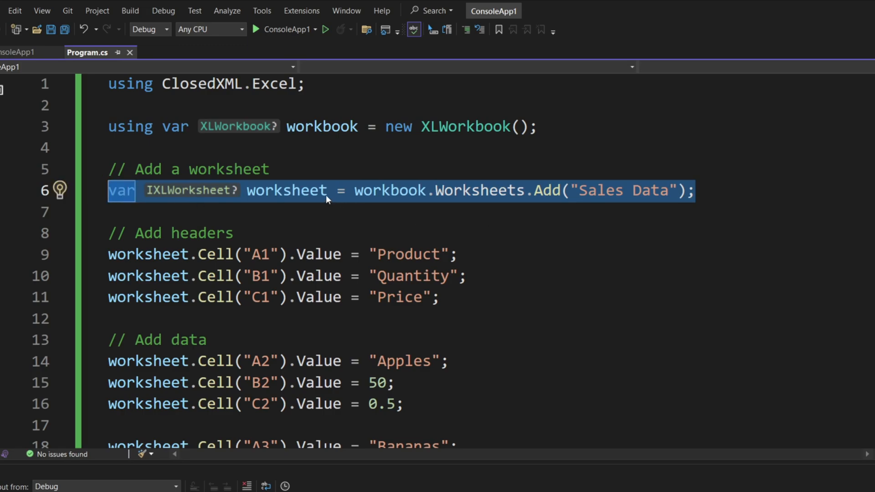
double_click(287, 190)
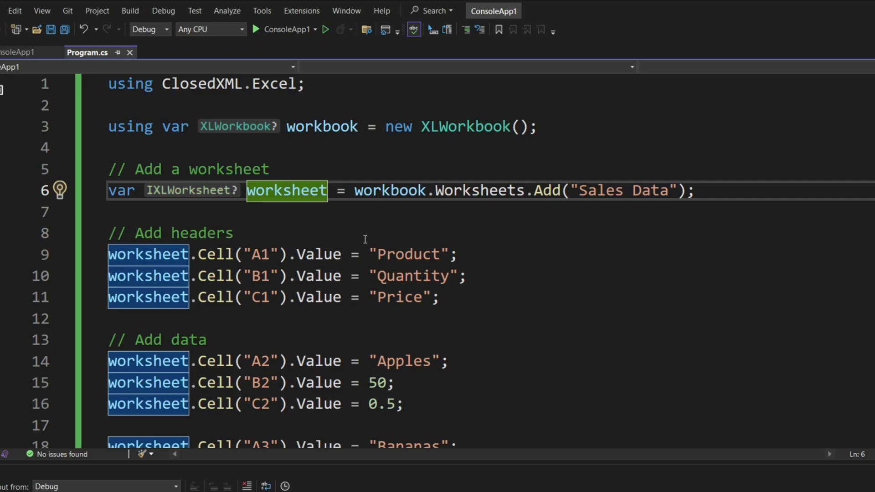
mouse_move(590, 242)
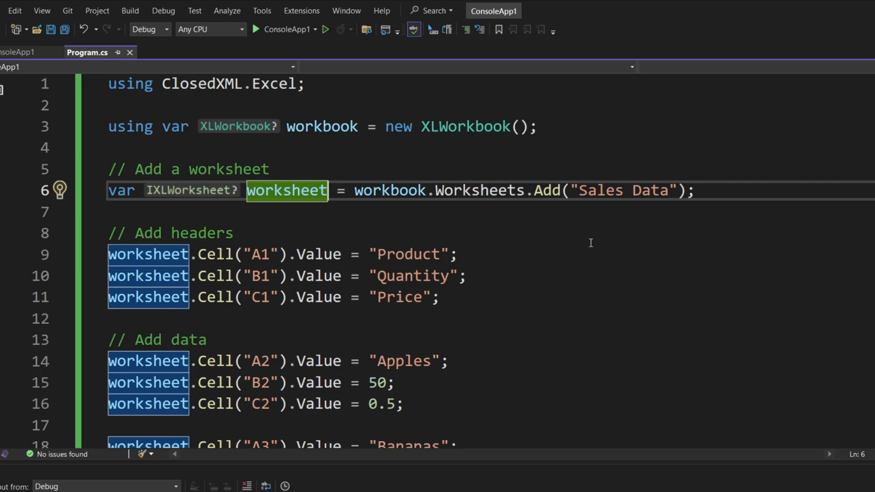
mouse_move(544, 230)
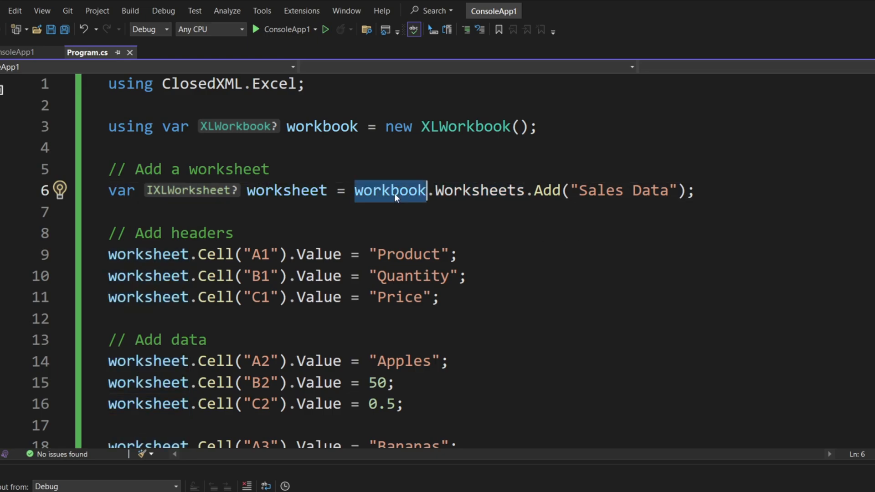
click(543, 190)
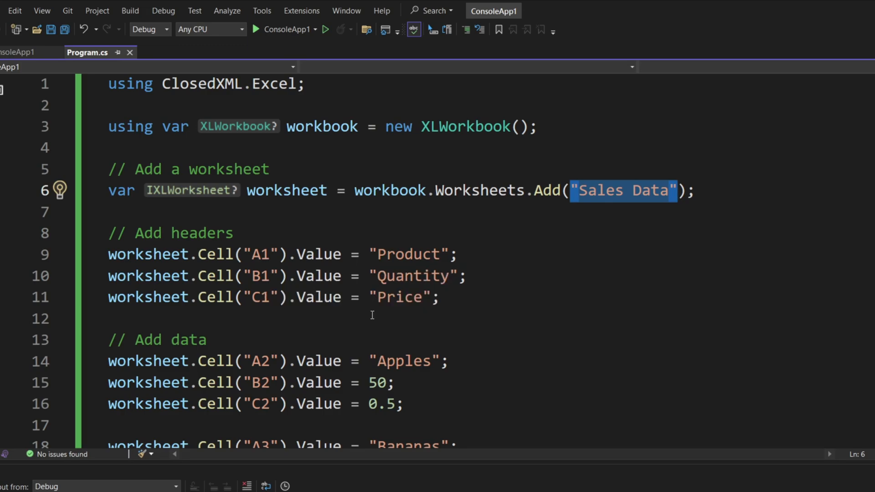
mouse_move(434, 327)
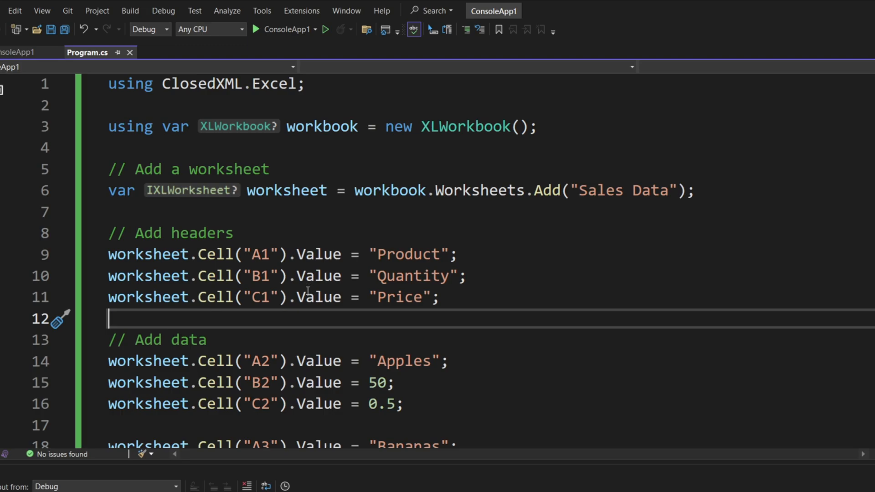
click(192, 254)
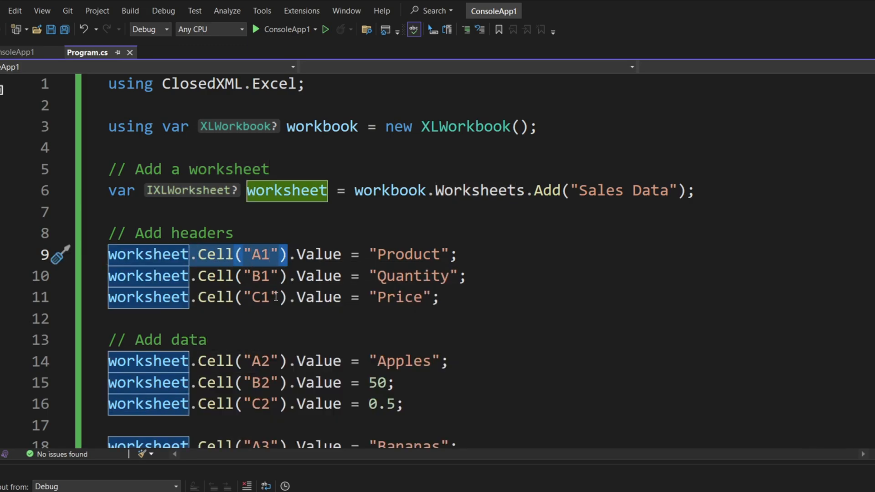
mouse_move(234, 254)
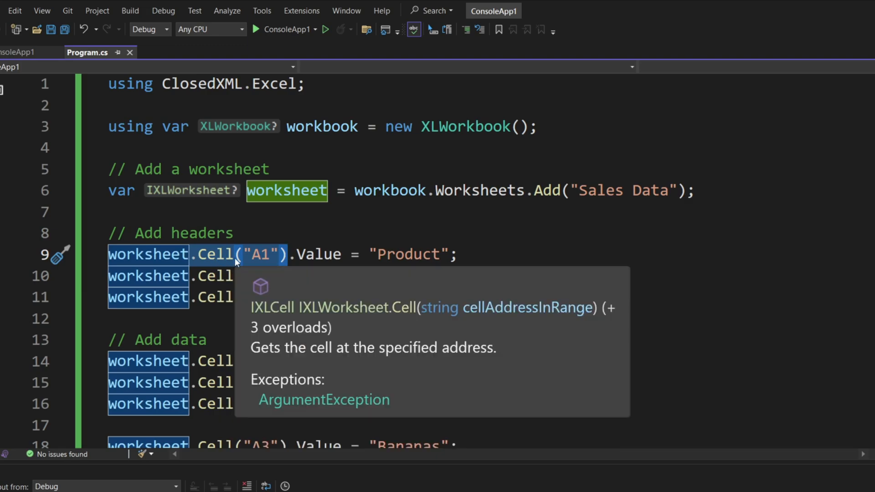
mouse_move(259, 263)
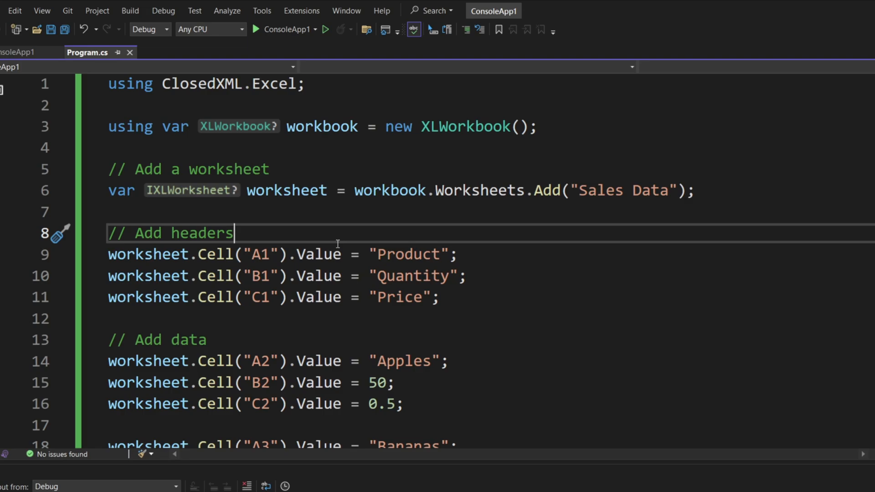
mouse_move(221, 317)
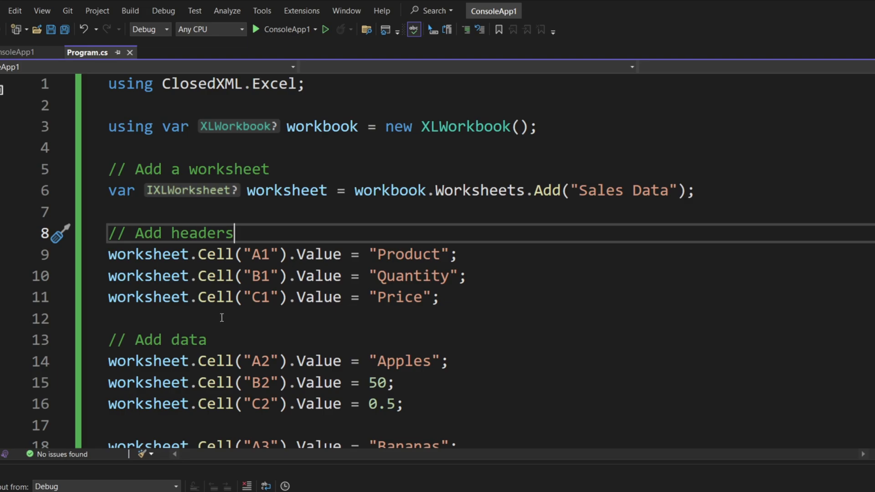
double_click(259, 254)
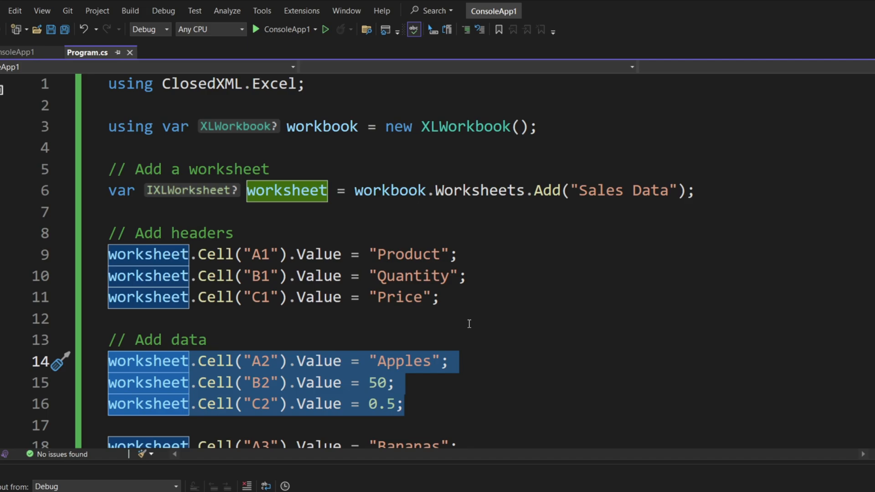
mouse_move(403, 322)
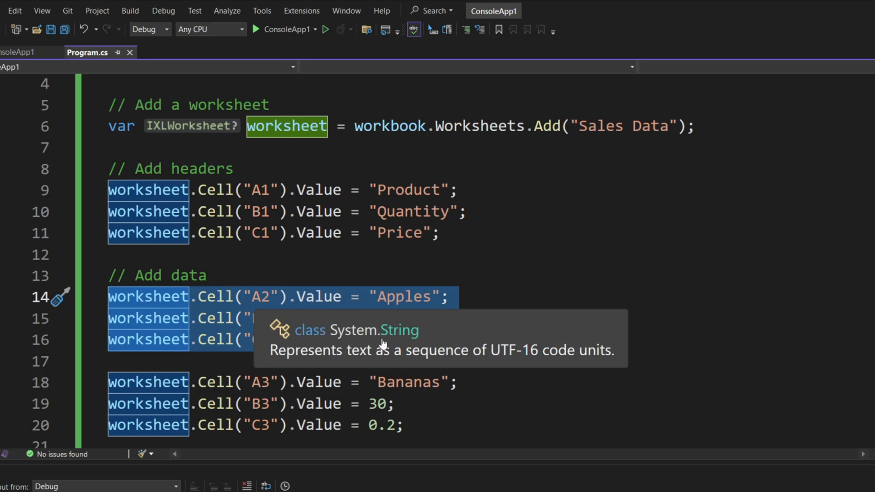
mouse_move(492, 330)
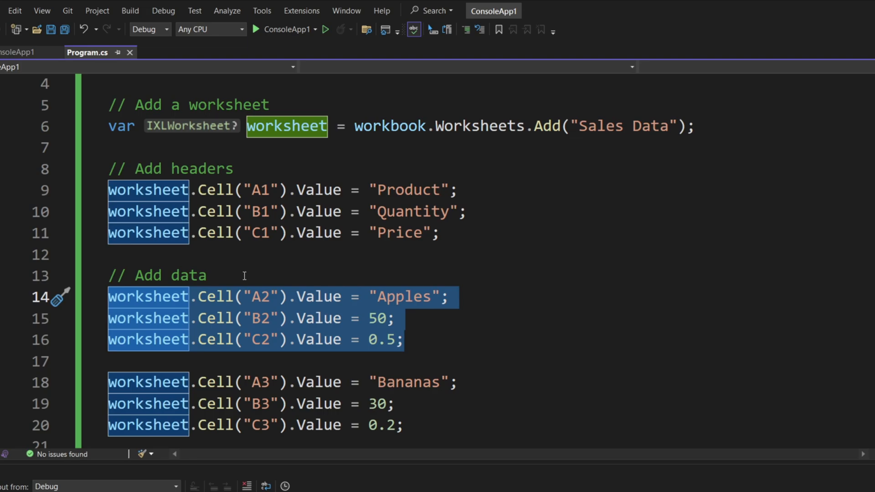
mouse_move(424, 328)
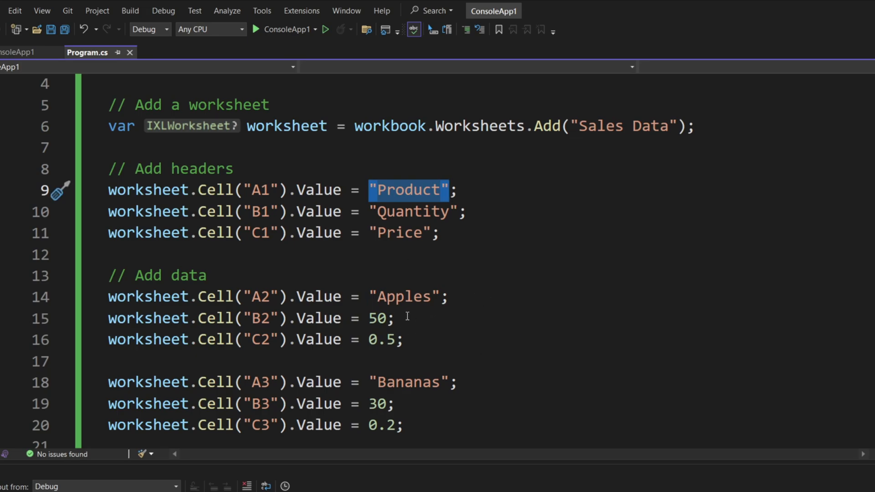
double_click(376, 318)
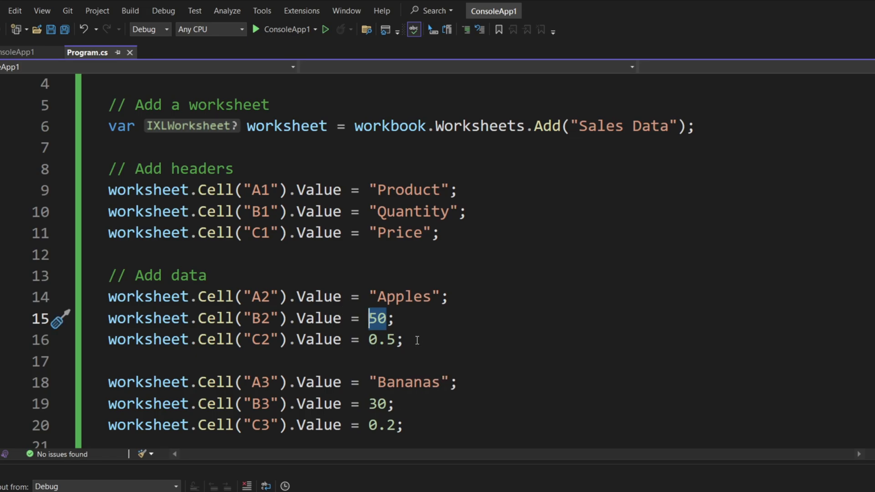
mouse_move(423, 302)
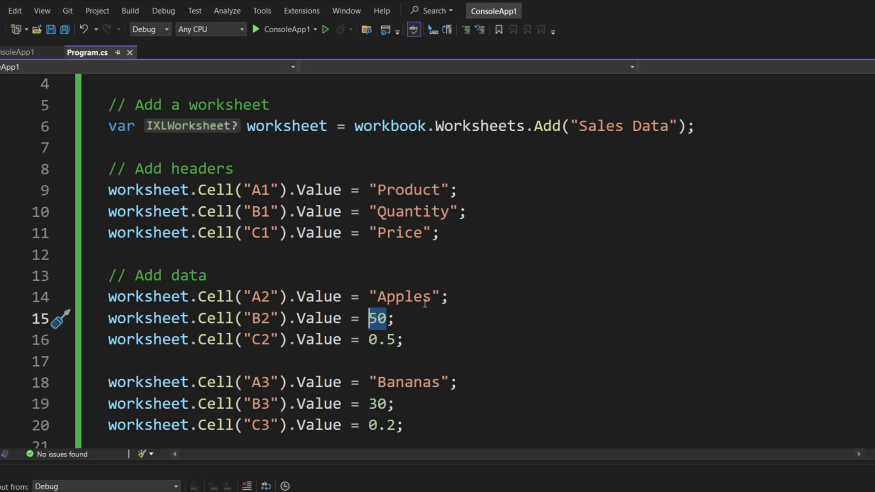
double_click(403, 296)
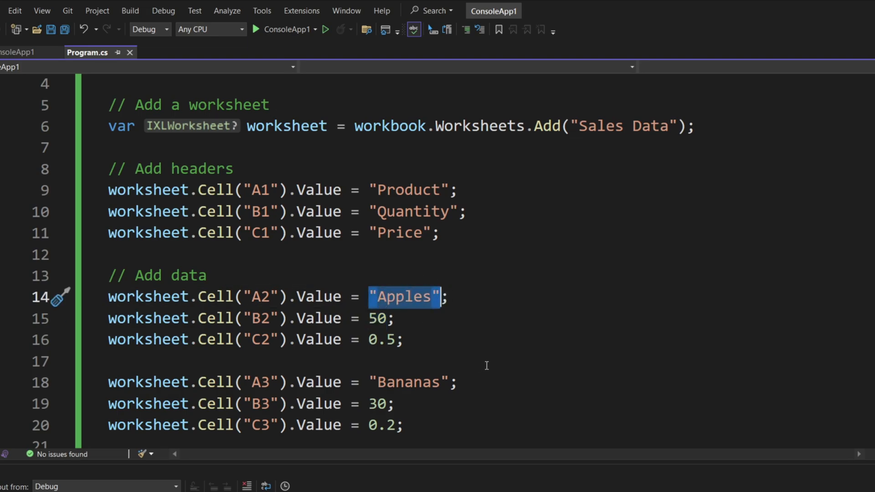
mouse_move(438, 368)
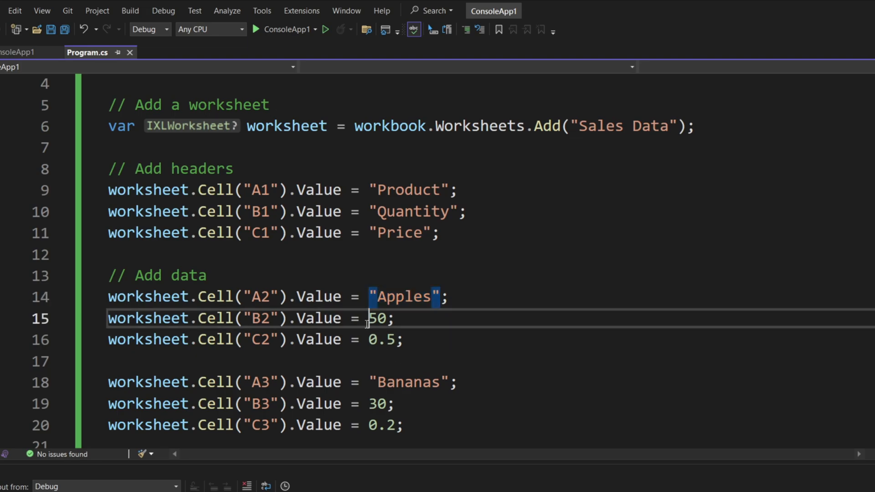
scroll(down, 3)
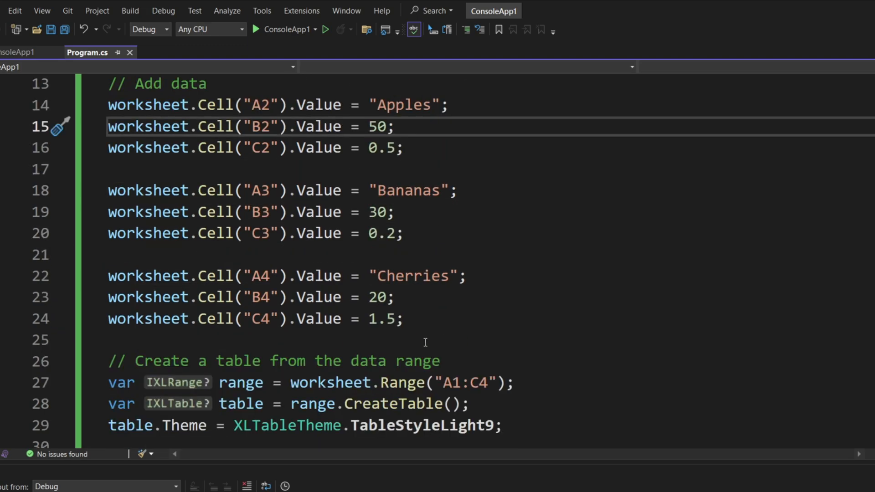
mouse_move(439, 339)
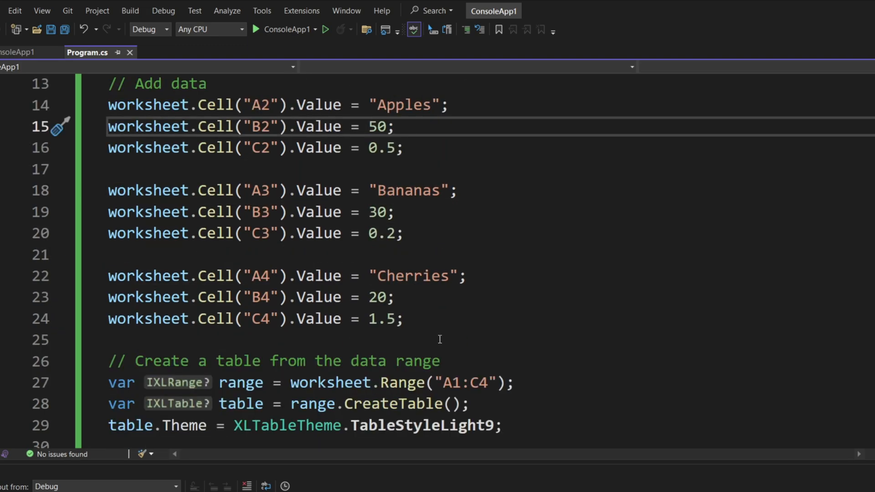
scroll(down, 3)
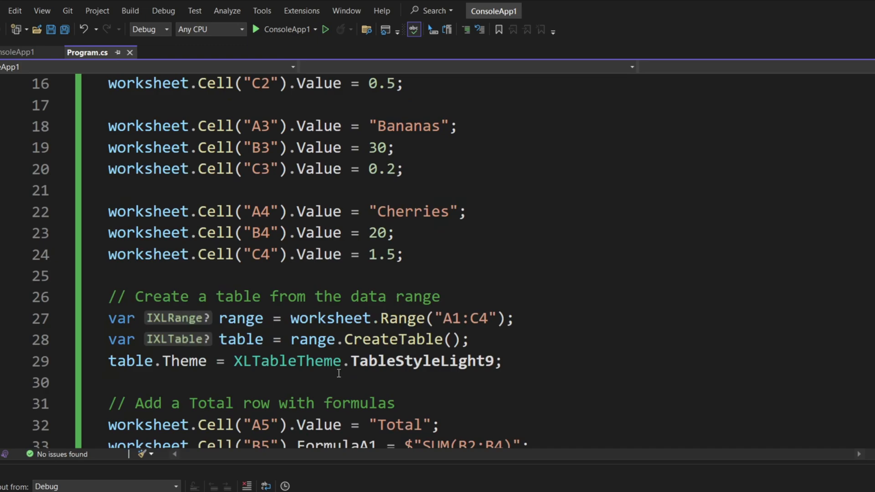
double_click(392, 339)
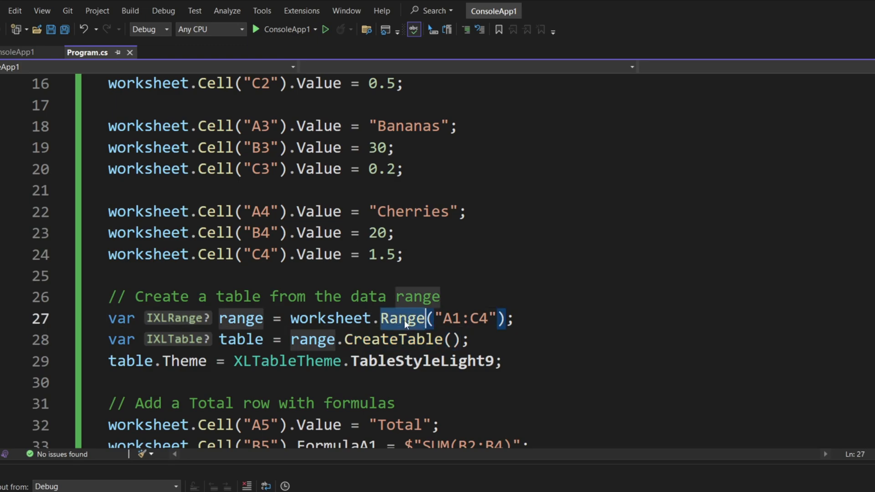
double_click(403, 318)
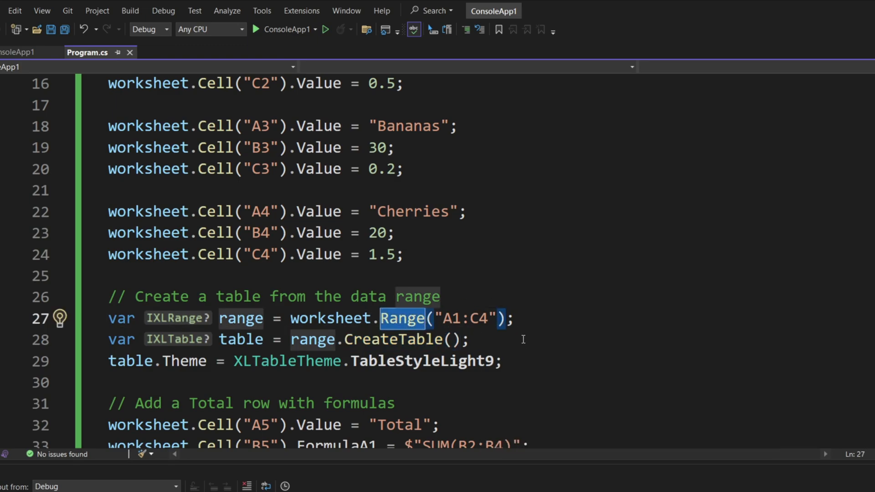
mouse_move(336, 272)
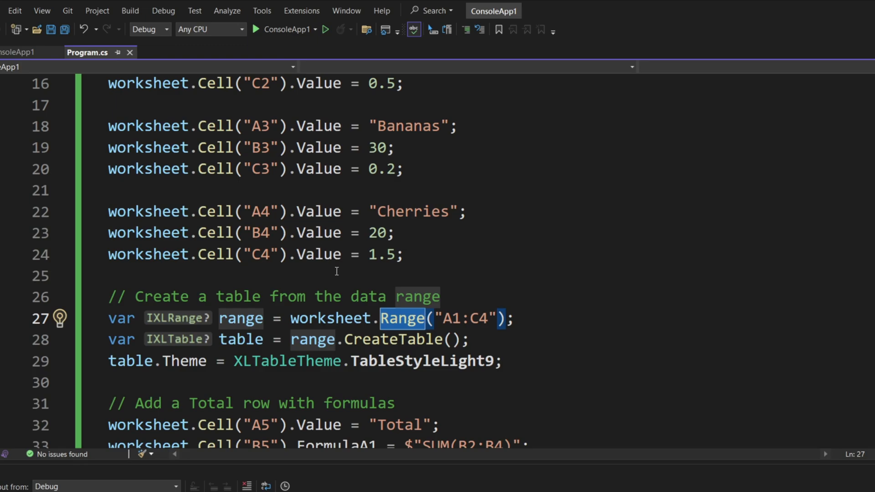
mouse_move(518, 287)
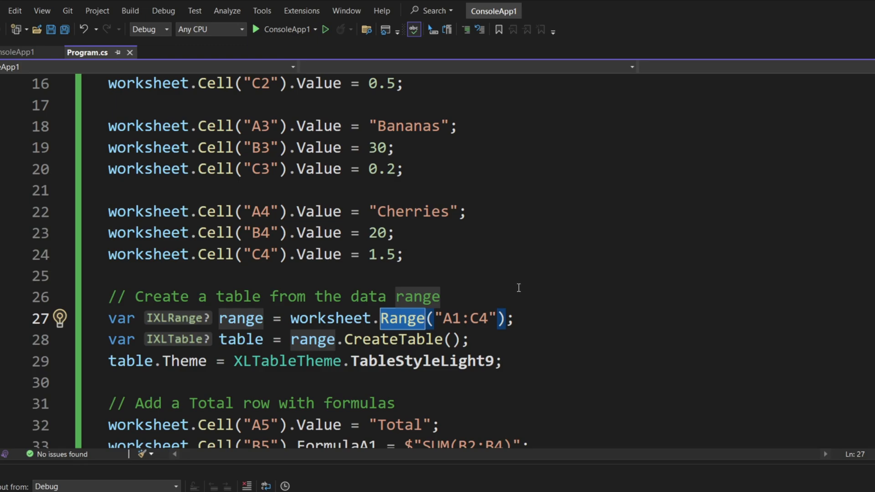
mouse_move(358, 355)
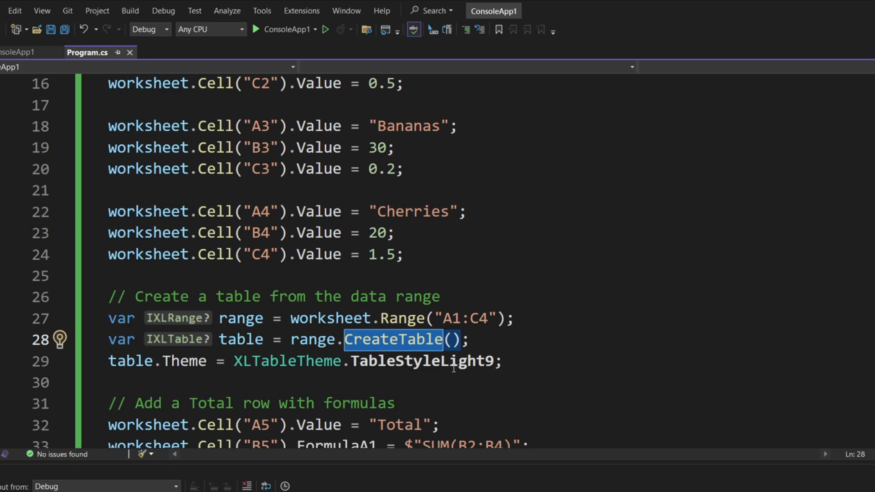
mouse_move(539, 374)
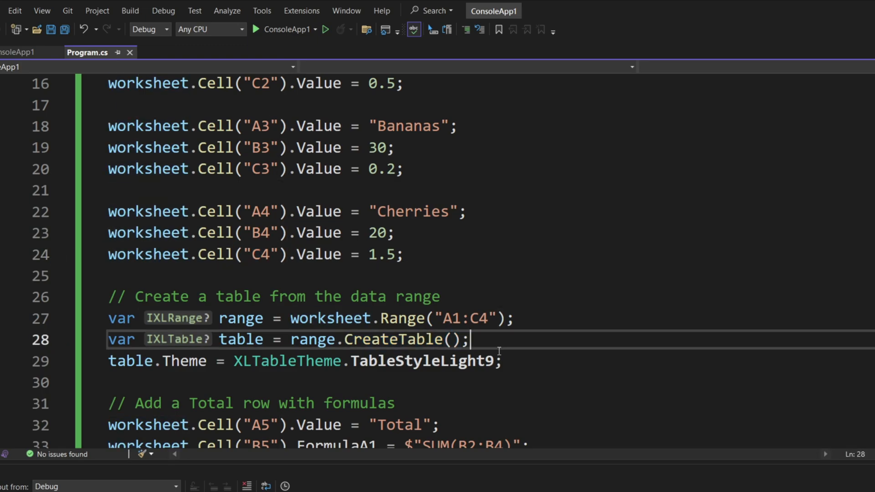
text(worksheet.Cell("C4").)
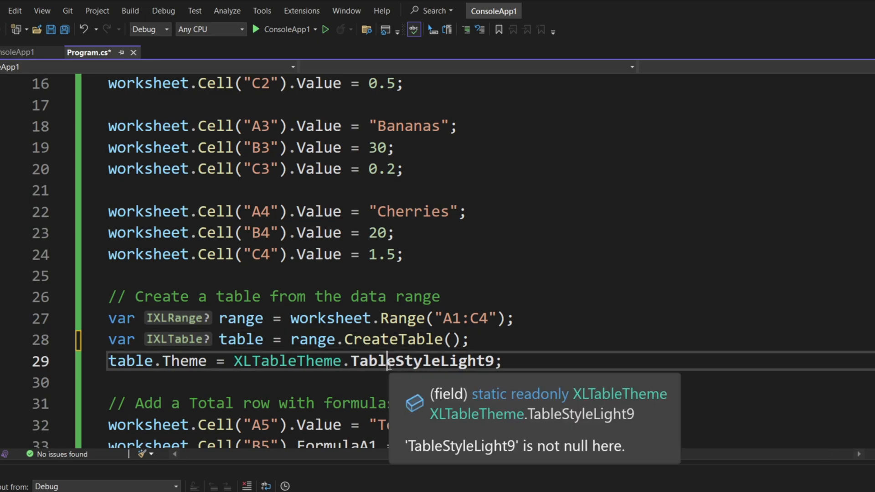
double_click(420, 361)
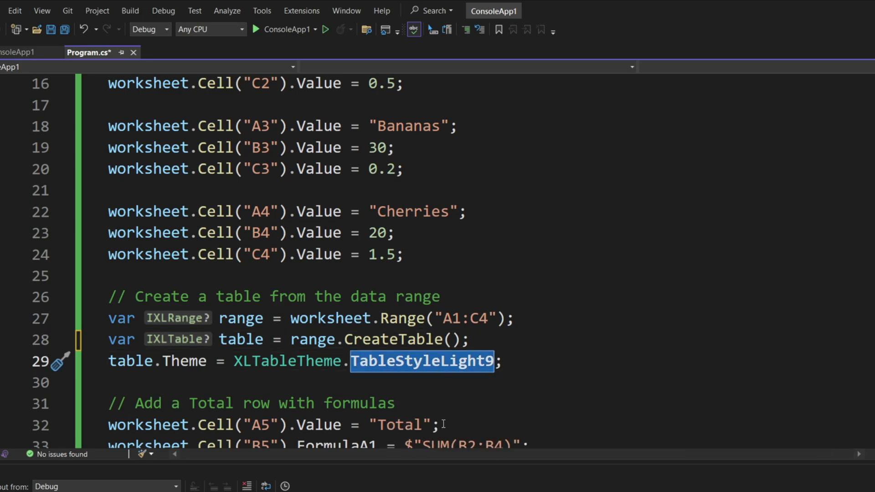
scroll(down, 3)
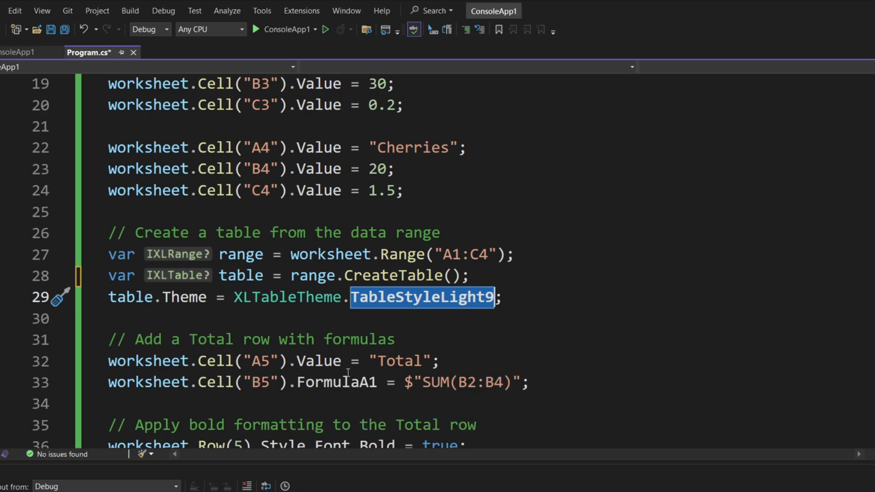
mouse_move(457, 363)
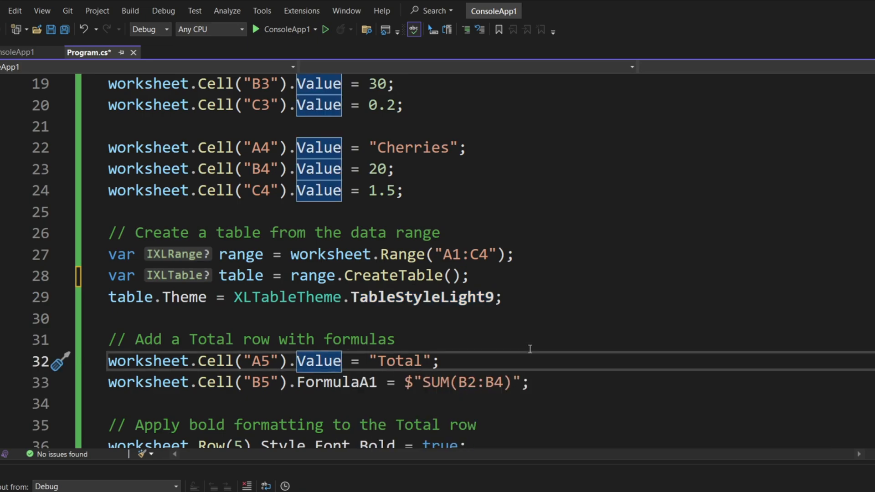
mouse_move(371, 405)
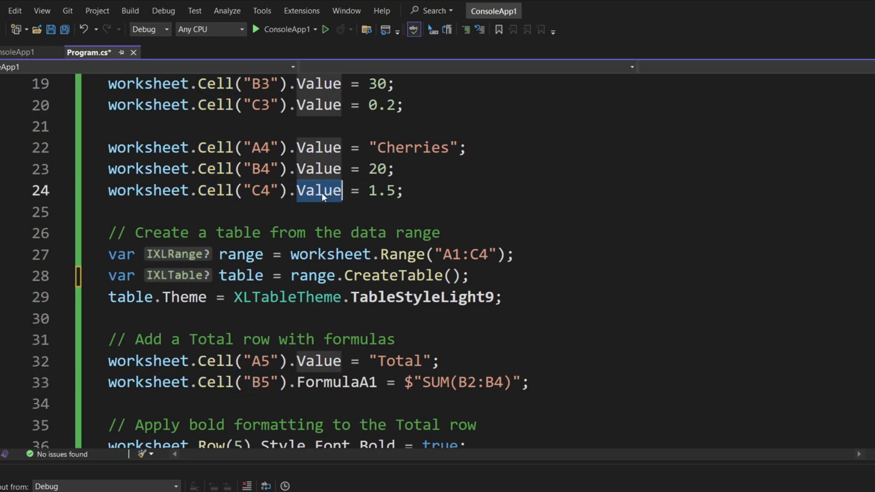
double_click(336, 382)
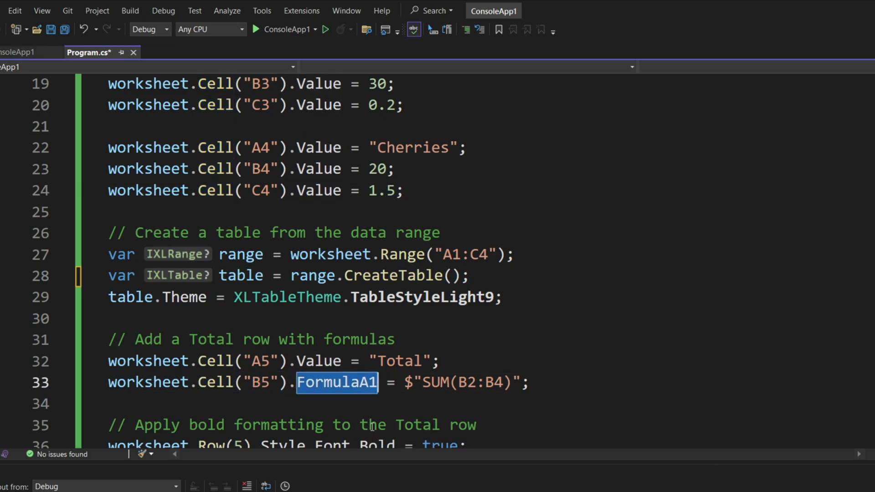
text(for)
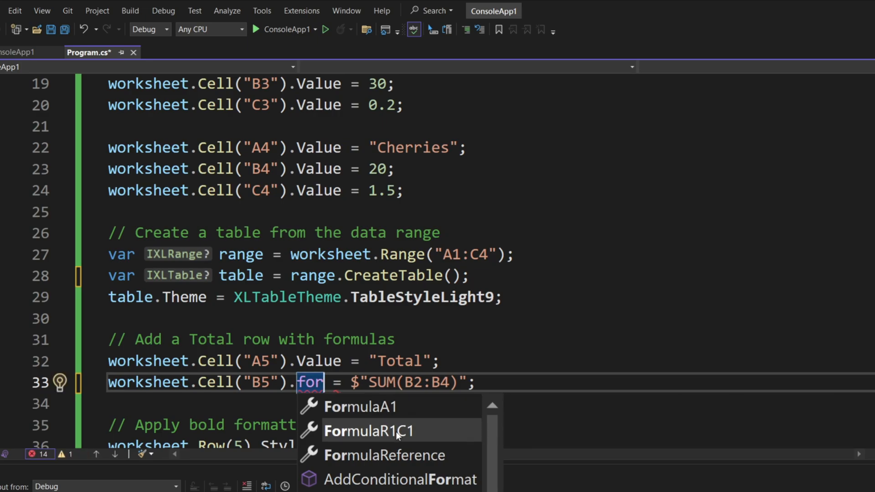
mouse_move(369, 431)
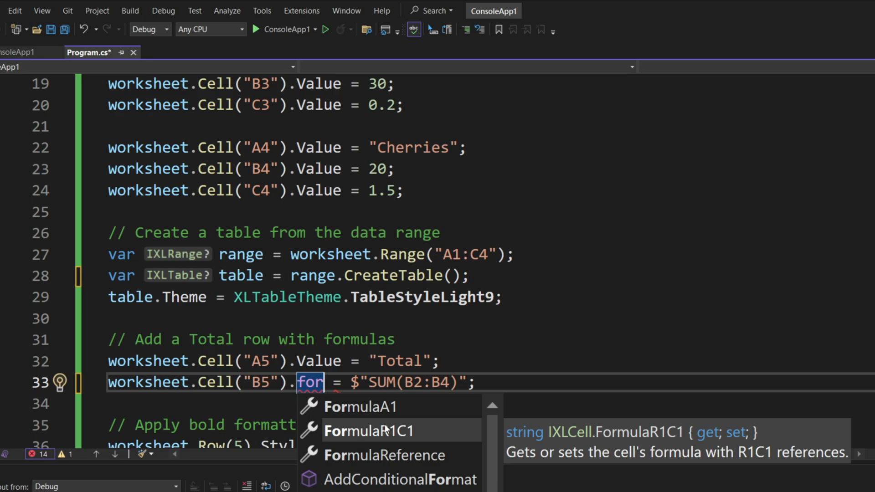
mouse_move(387, 426)
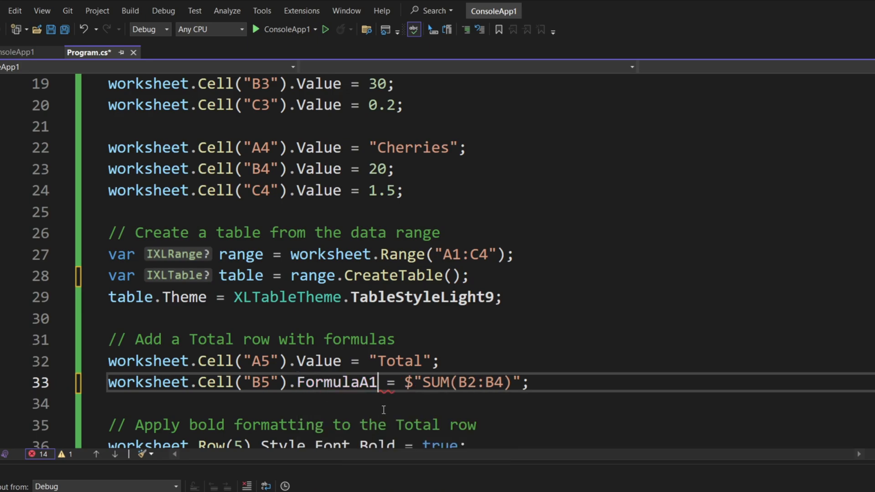
double_click(336, 382)
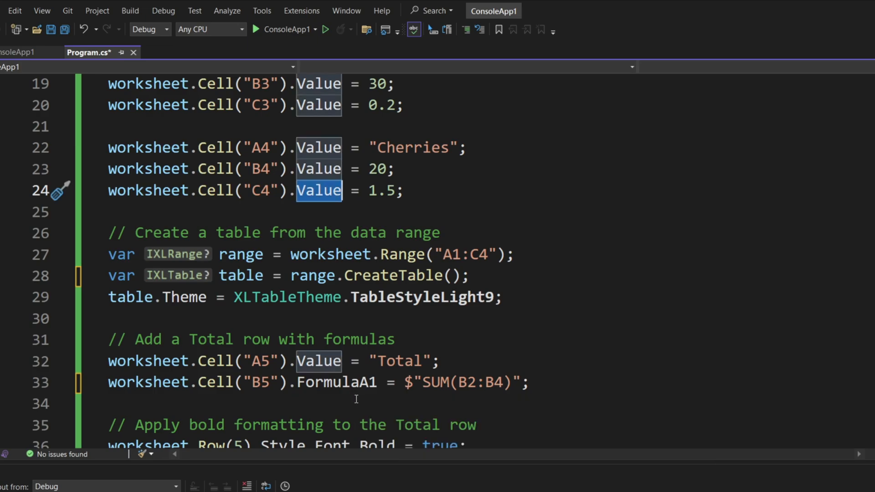
mouse_move(354, 397)
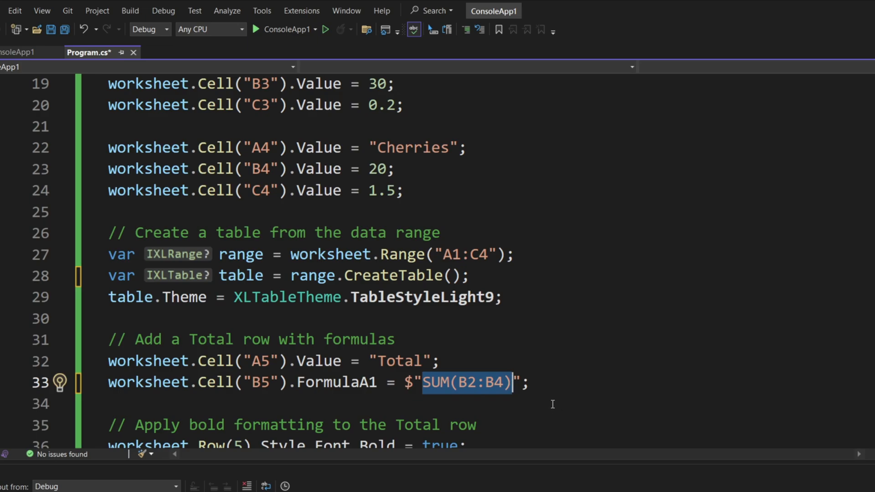
mouse_move(451, 384)
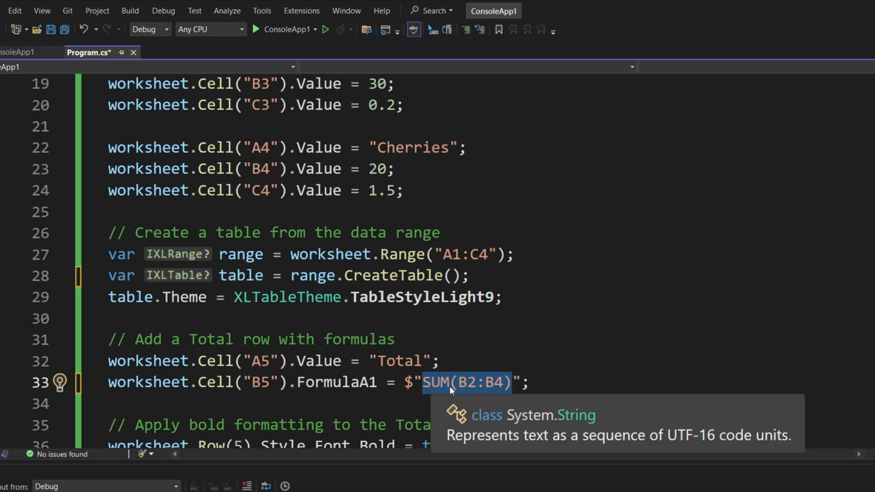
mouse_move(627, 377)
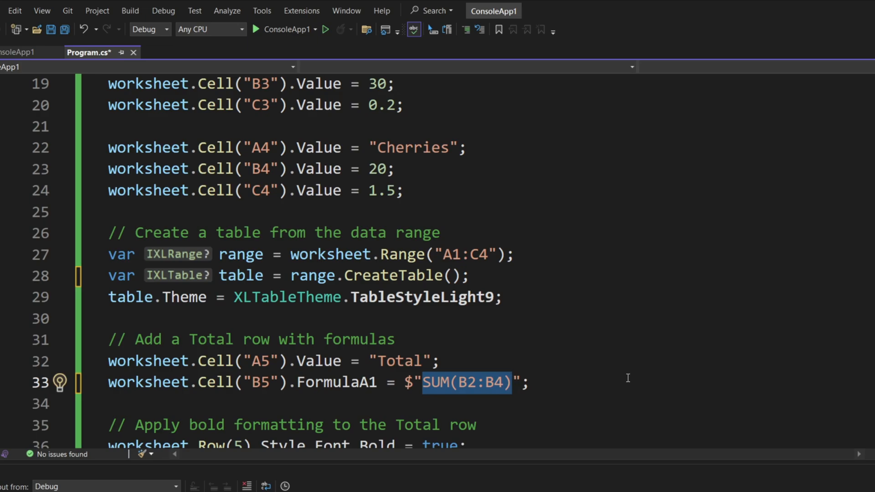
click(502, 382)
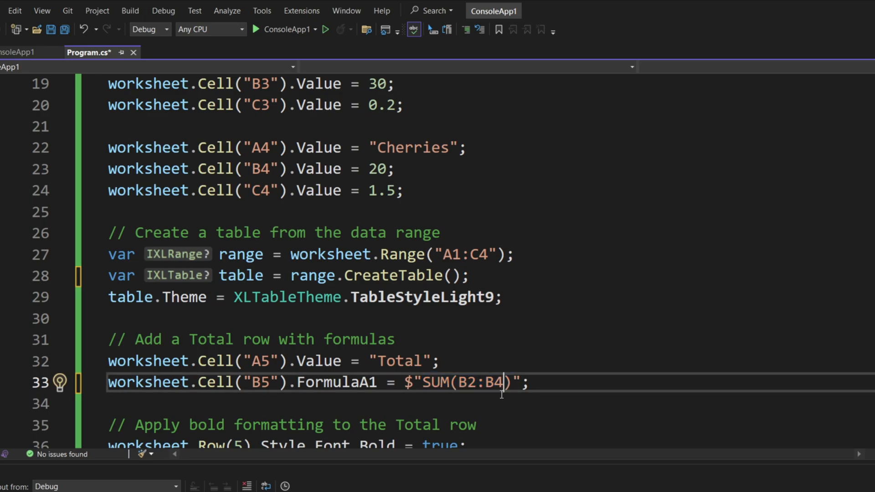
mouse_move(553, 398)
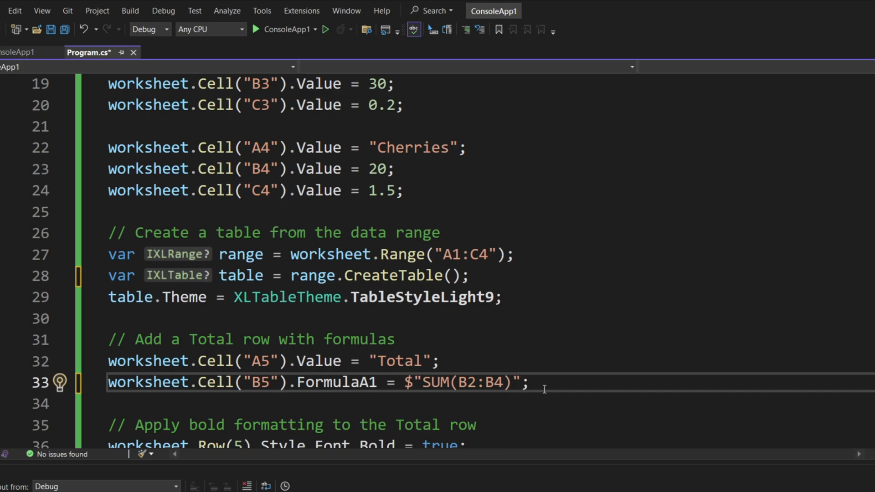
mouse_move(492, 405)
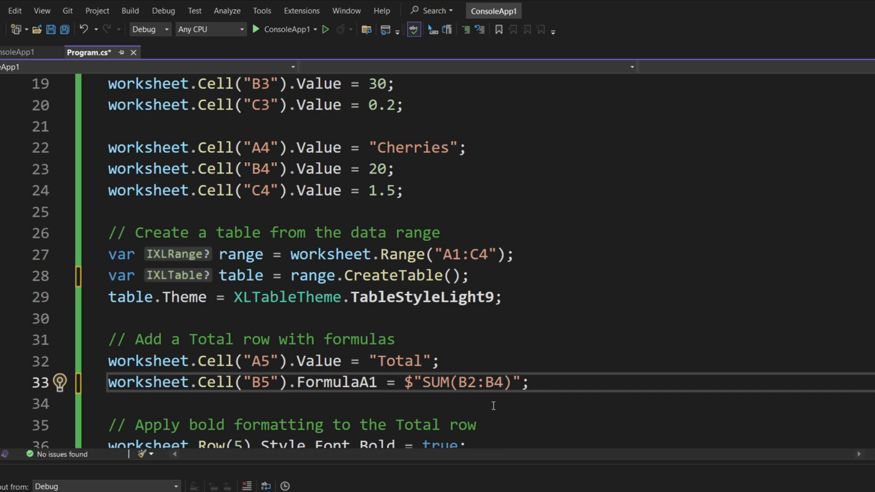
text({})
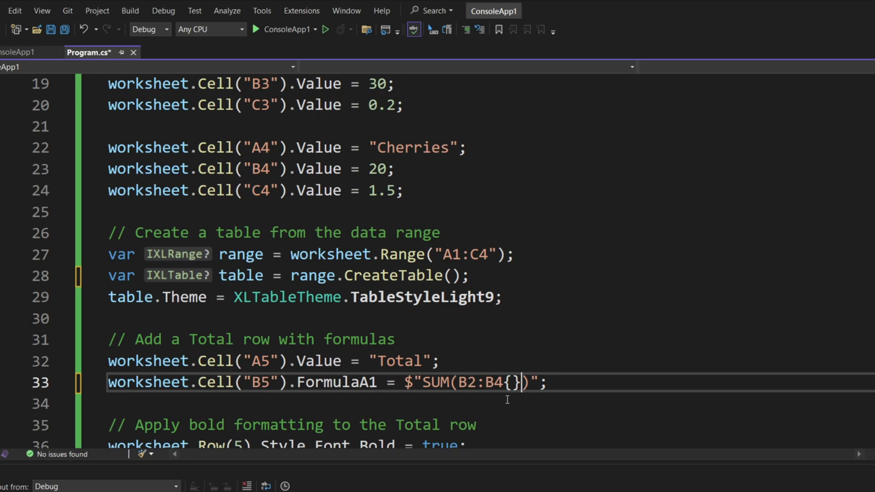
text(t)
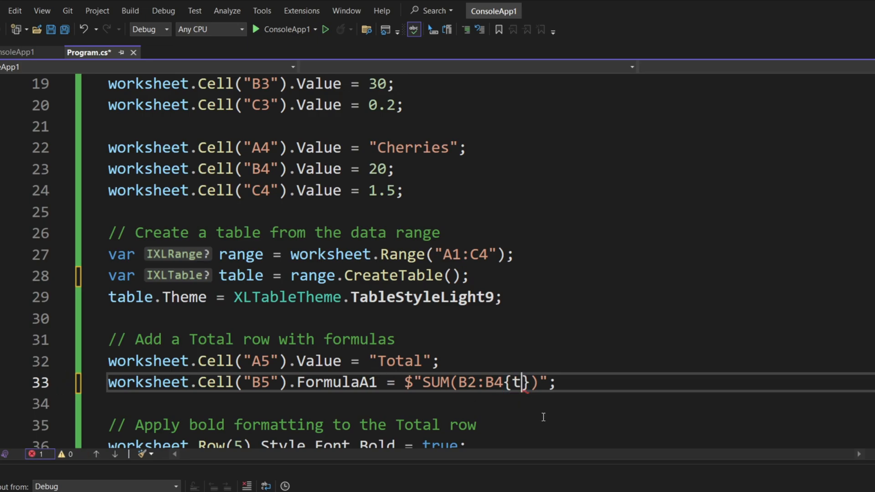
text(est)
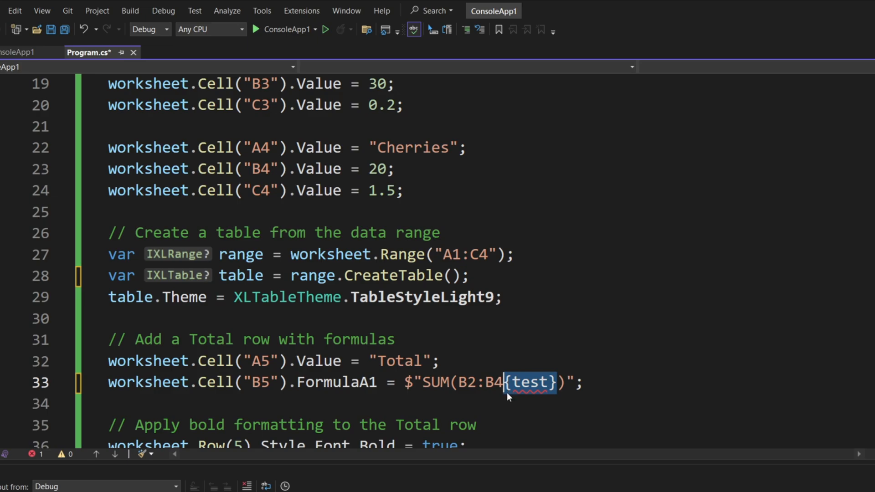
key(Delete)
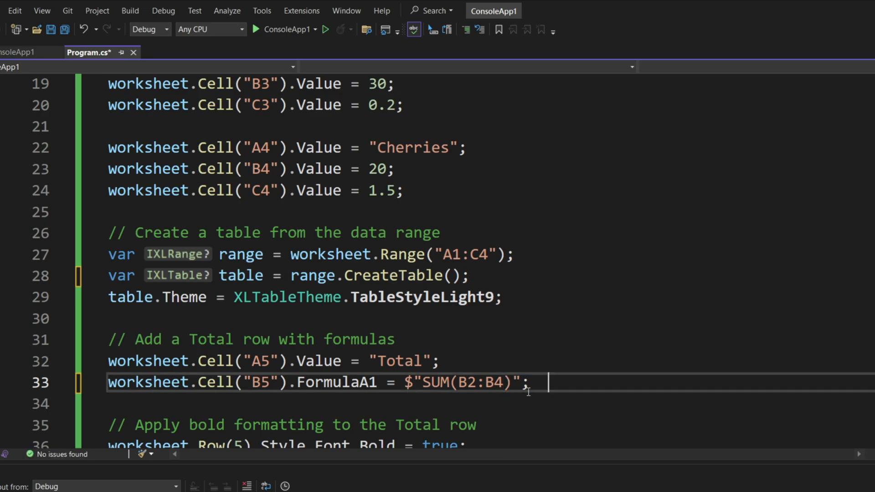
mouse_move(452, 382)
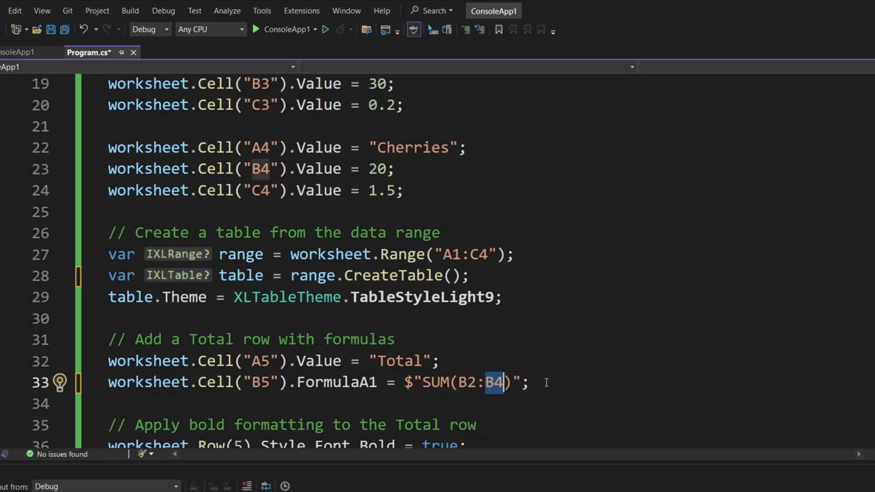
scroll(down, 3)
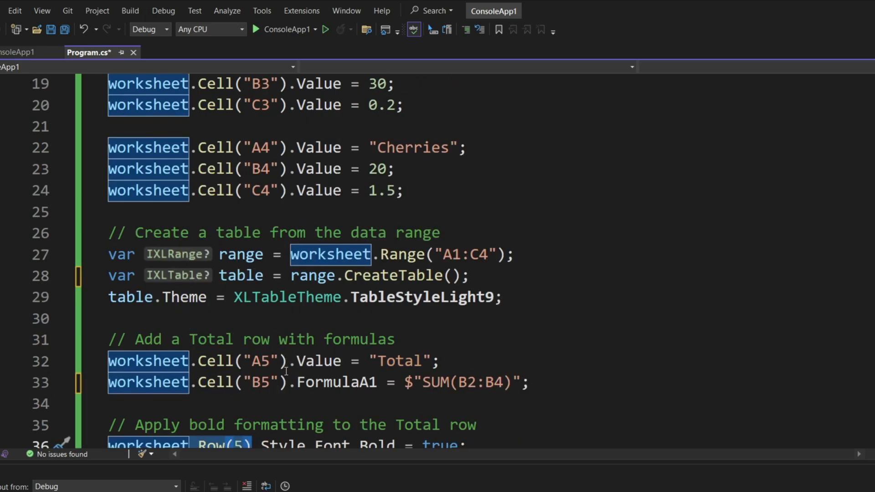
scroll(down, 3)
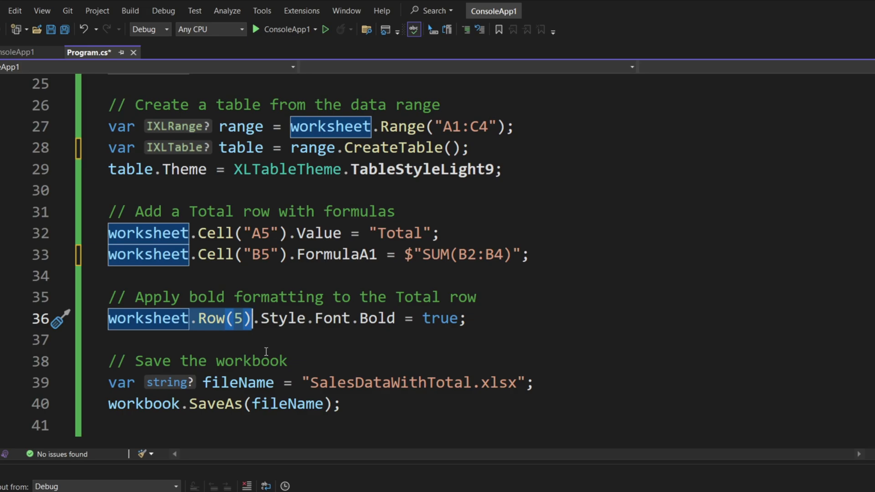
mouse_move(262, 329)
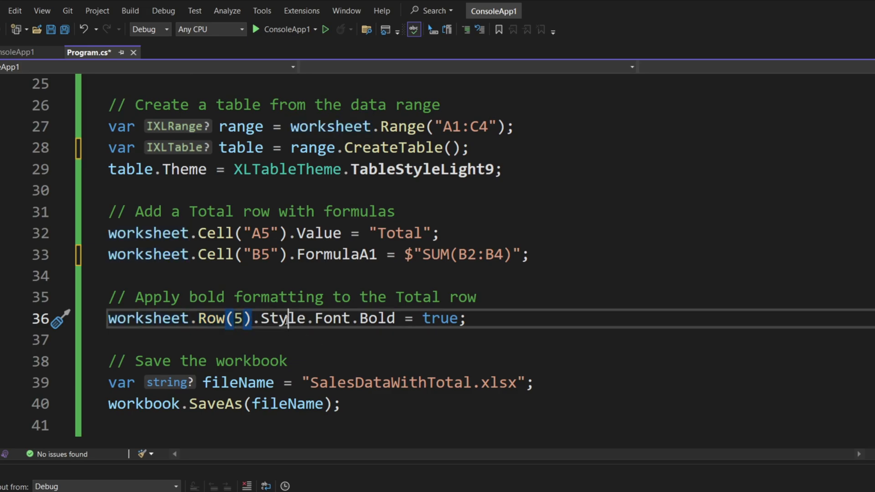
double_click(282, 318)
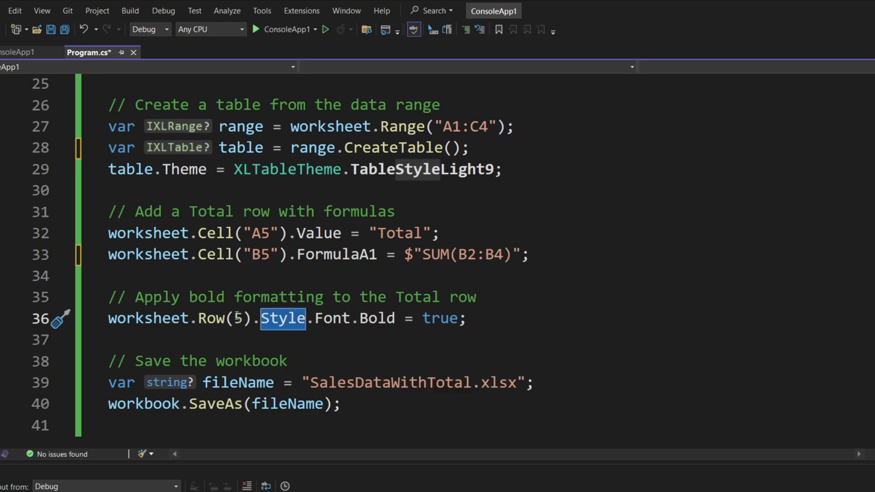
double_click(211, 318)
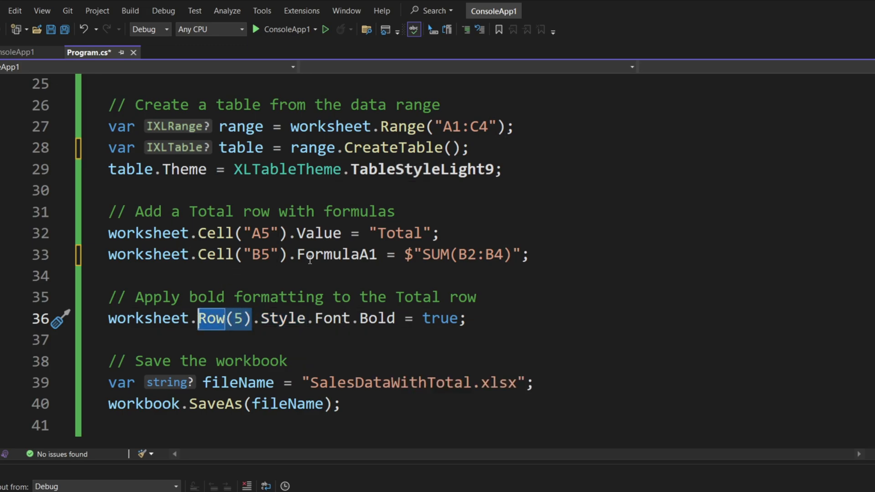
mouse_move(347, 318)
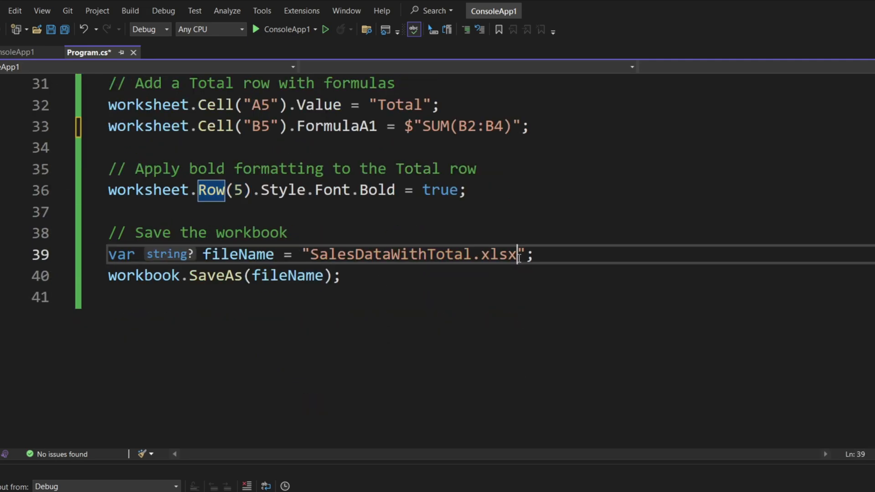
double_click(412, 254)
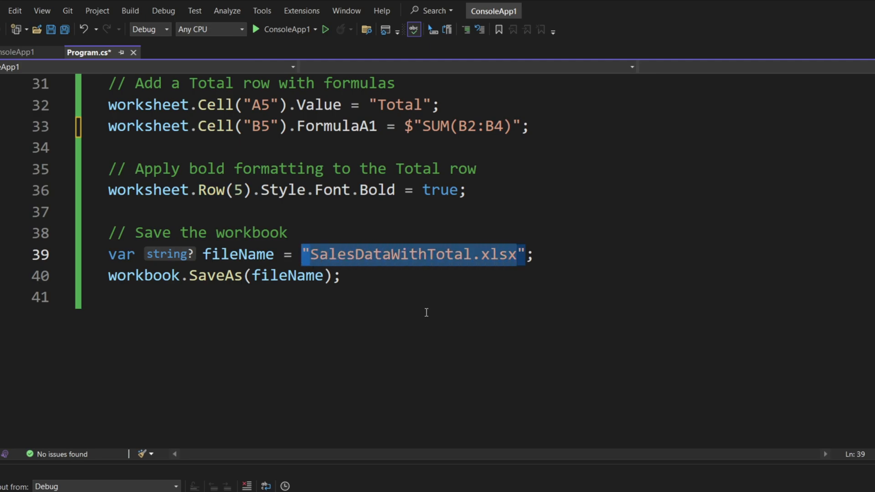